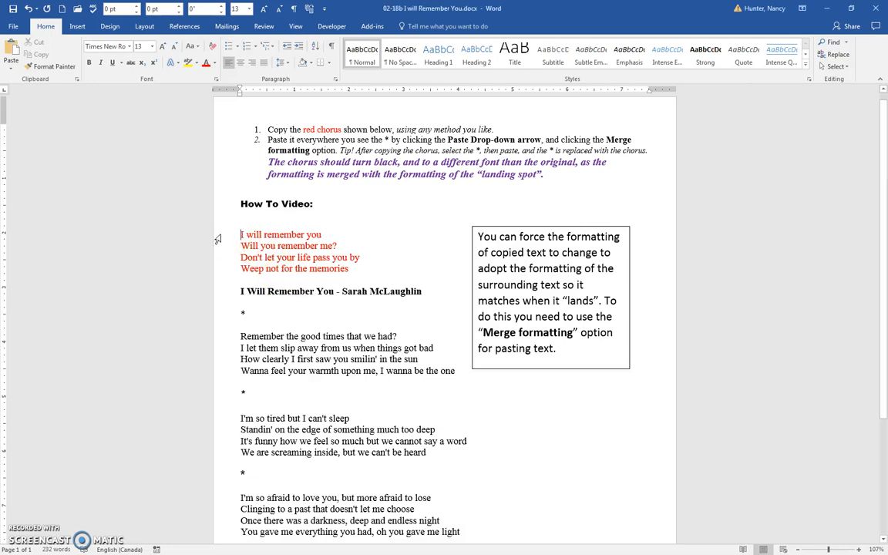
Select the four red chorus lines under the How To Video heading for copying.
left_click_drag(241, 234, 361, 268)
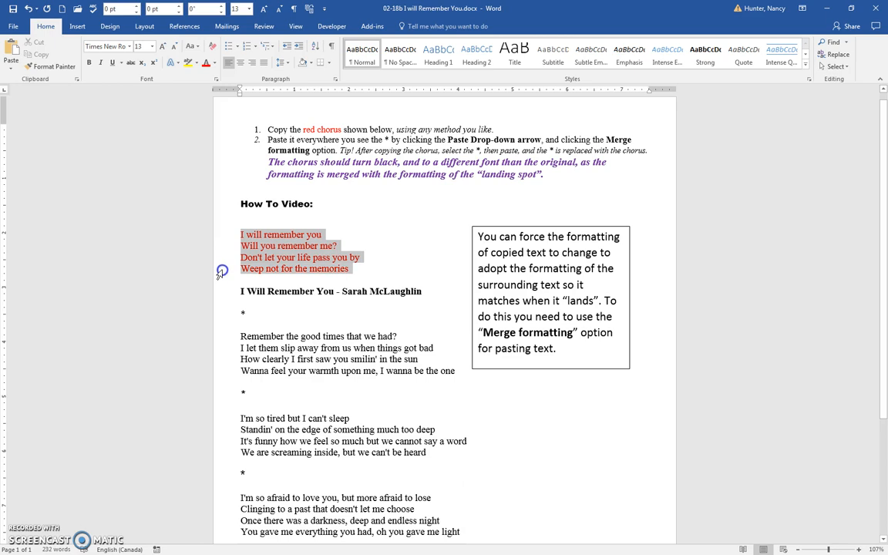
mouse_move(223, 272)
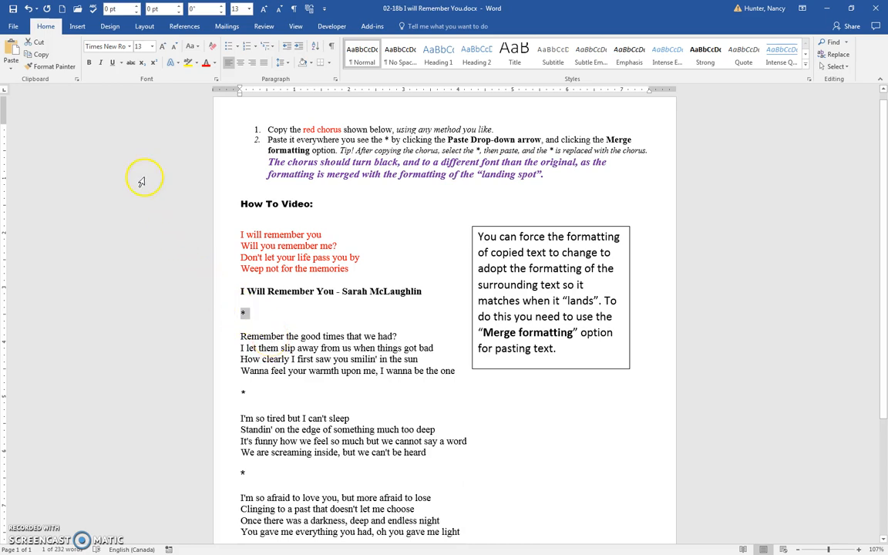
mouse_move(13, 77)
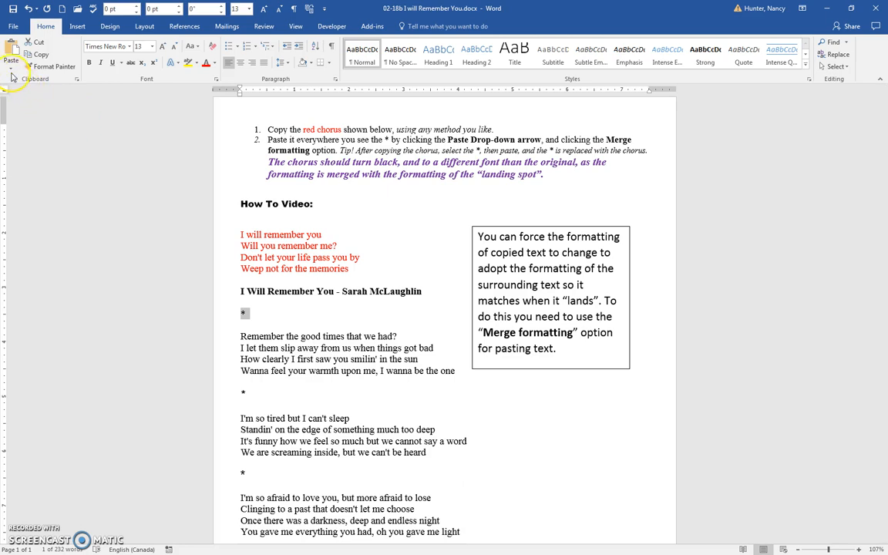
mouse_move(13, 61)
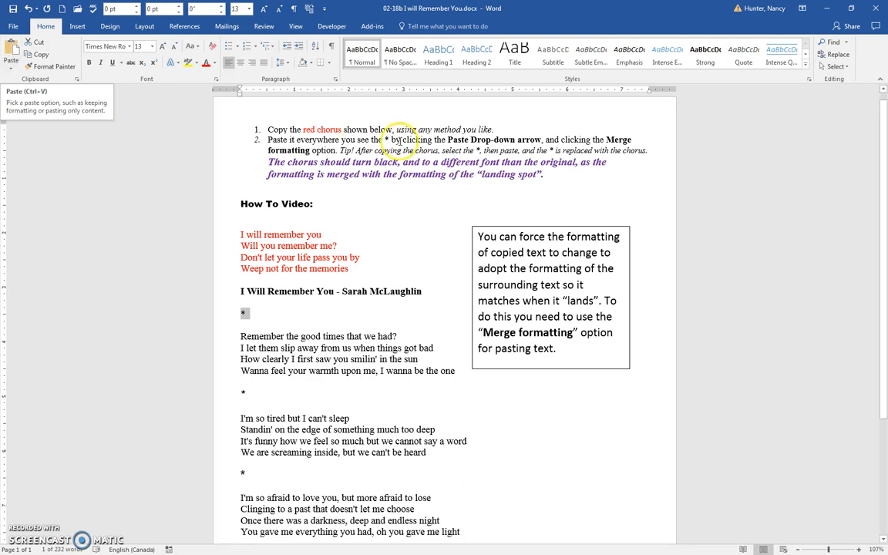
mouse_move(179, 91)
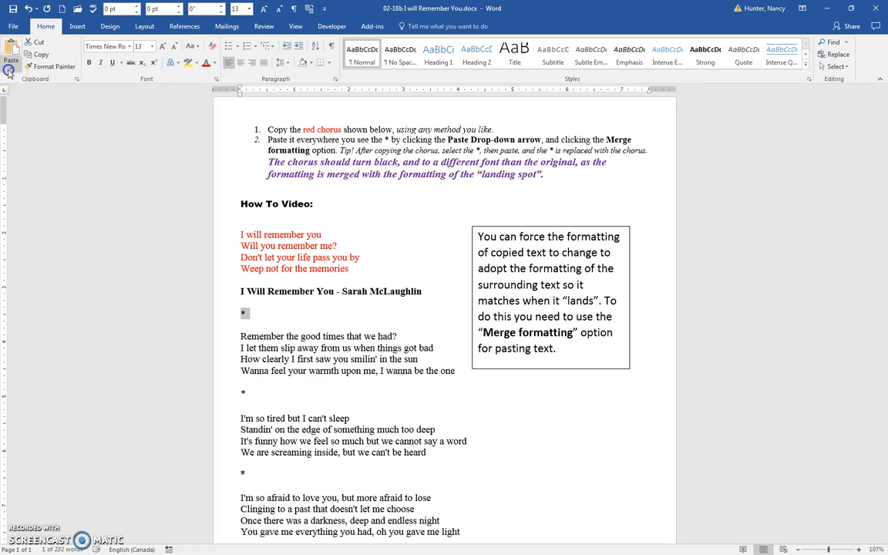
Paste the chorus over the first asterisk with Merge Formatting, then move down to the second asterisk.
left_click(10, 69)
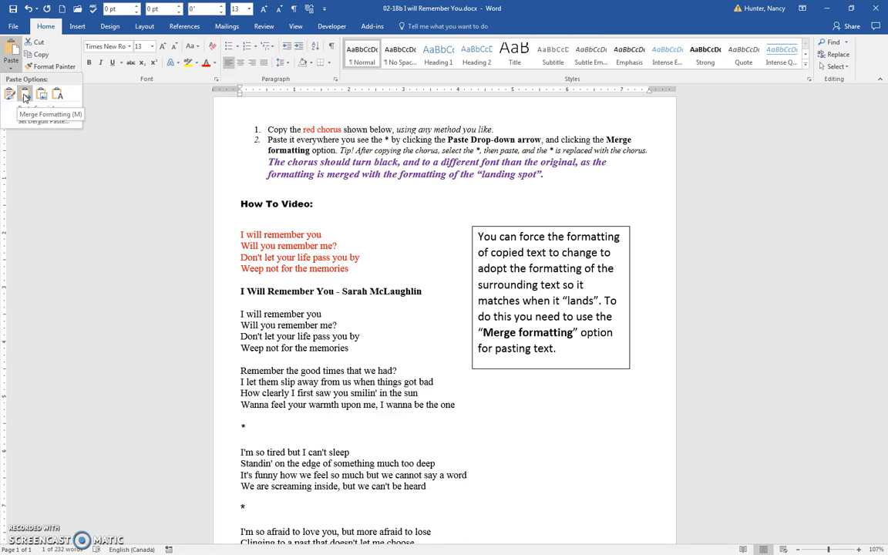
left_click(24, 94)
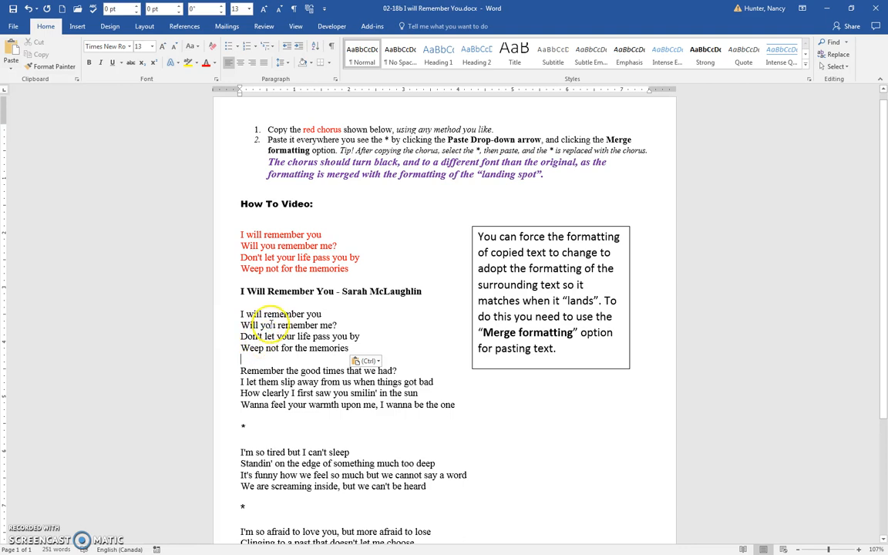
scroll("down", 3)
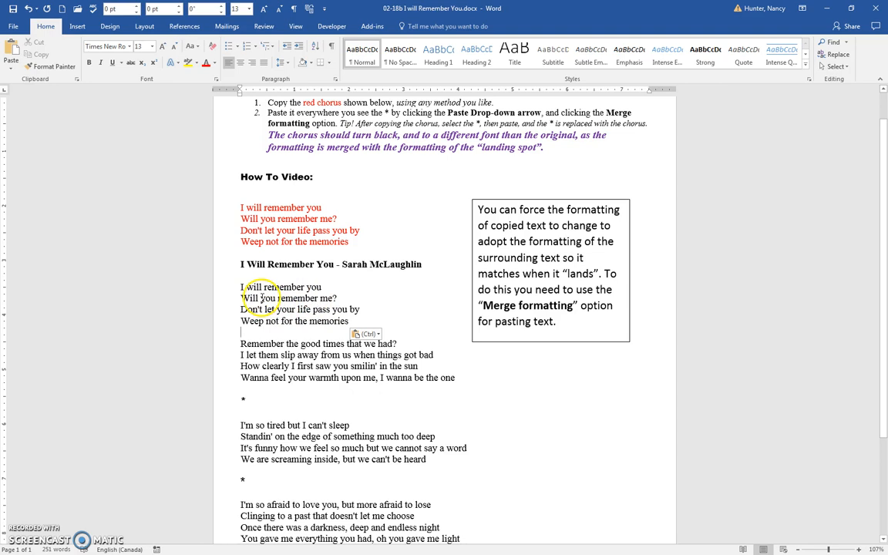
scroll("down", 3)
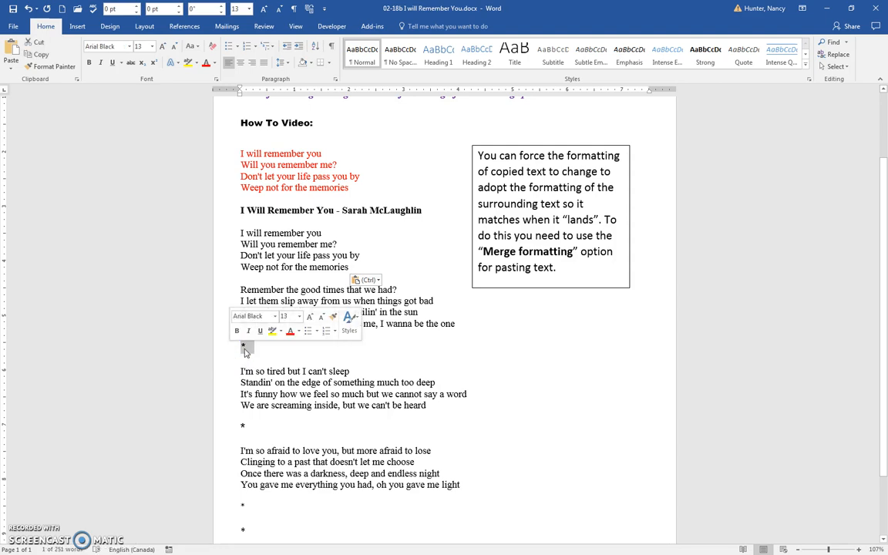
mouse_move(287, 316)
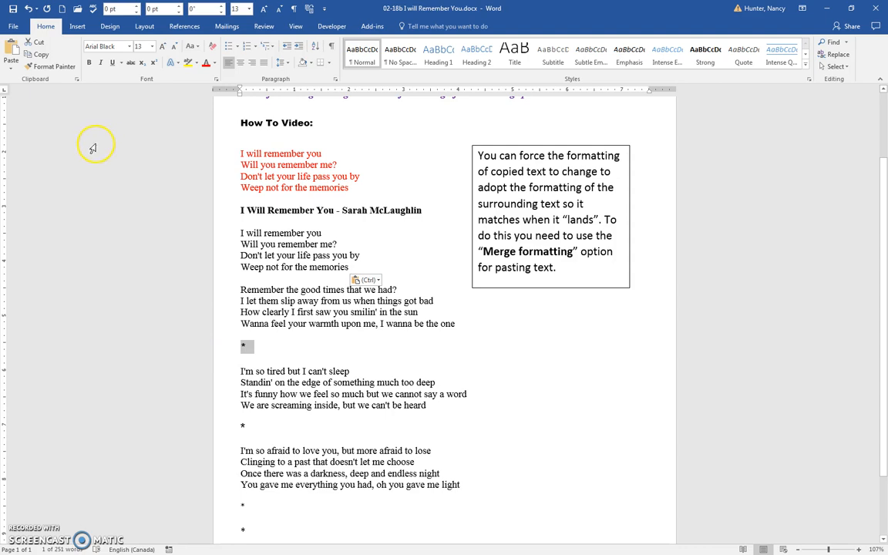
mouse_move(185, 168)
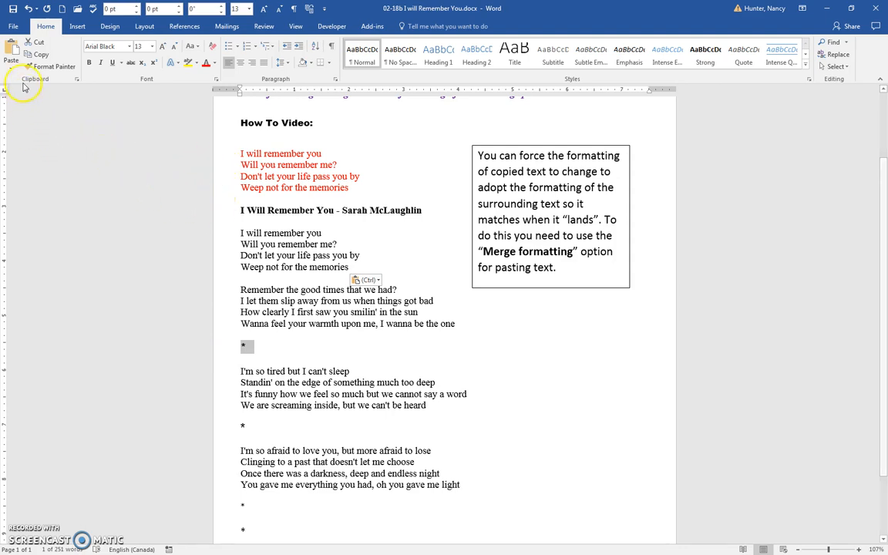
Paste the chorus over the second asterisk with Merge Formatting, adopting the bold black font.
left_click(12, 68)
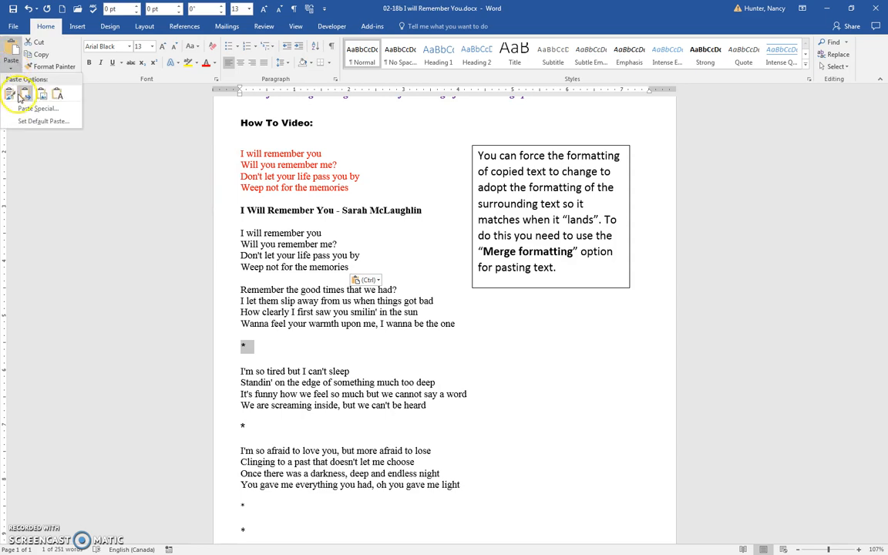
left_click(24, 94)
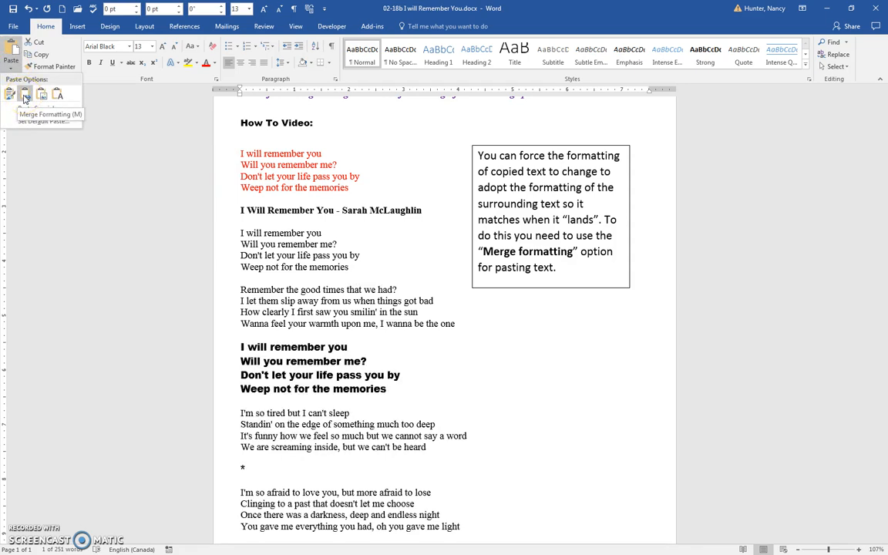
left_click(25, 94)
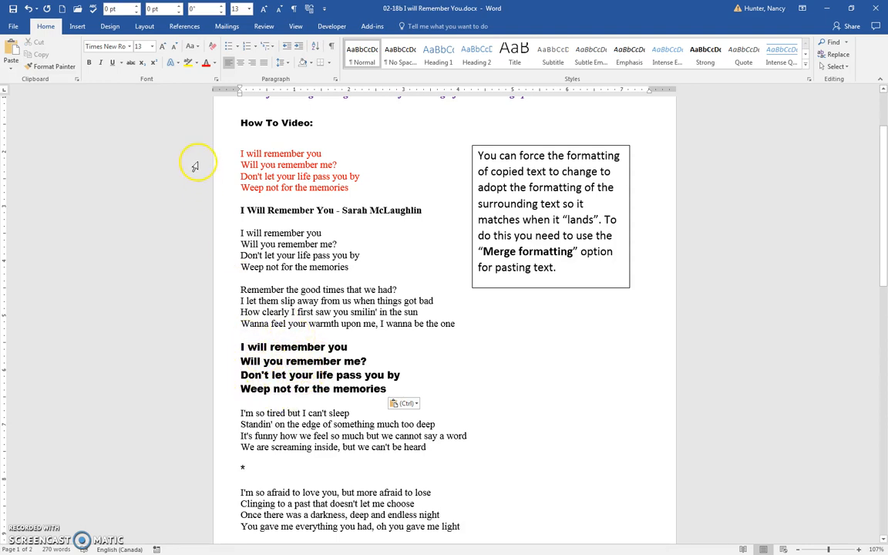
scroll("down", 3)
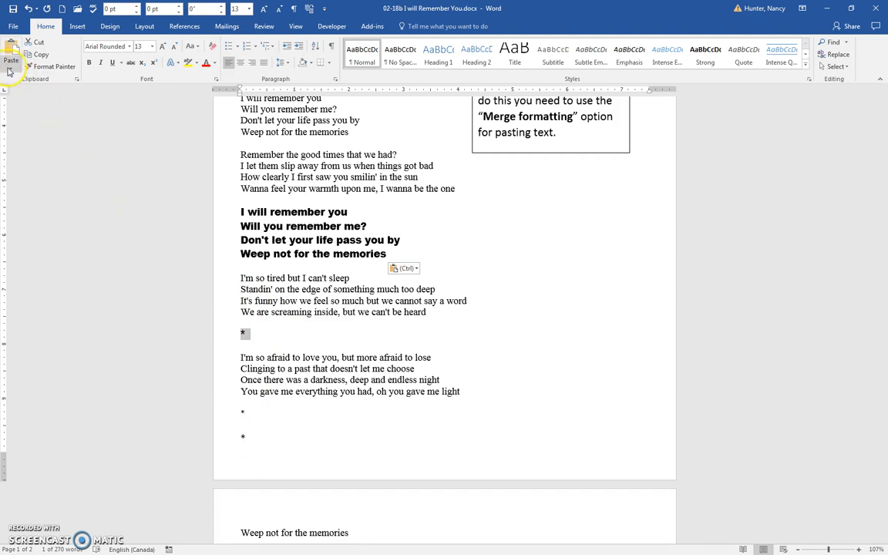
Paste the chorus over the third asterisk so it takes the surrounding black font.
left_click(13, 65)
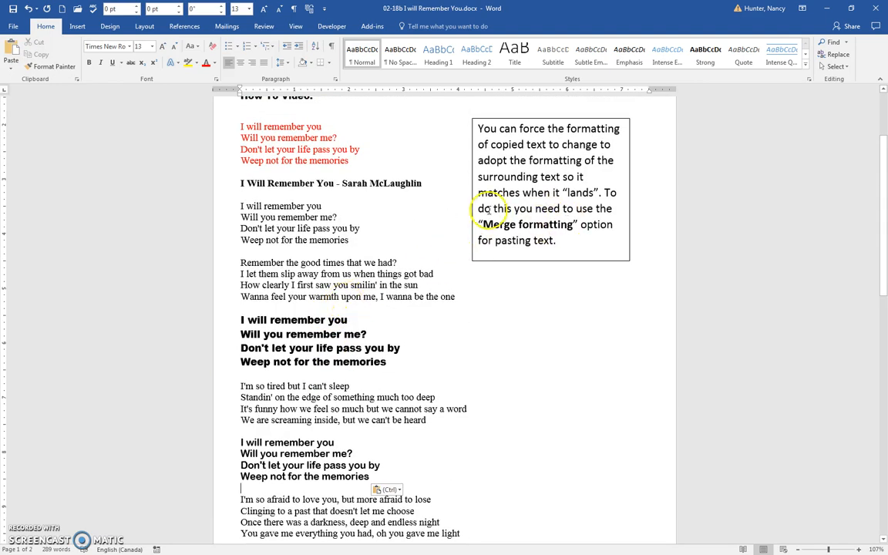
mouse_move(371, 312)
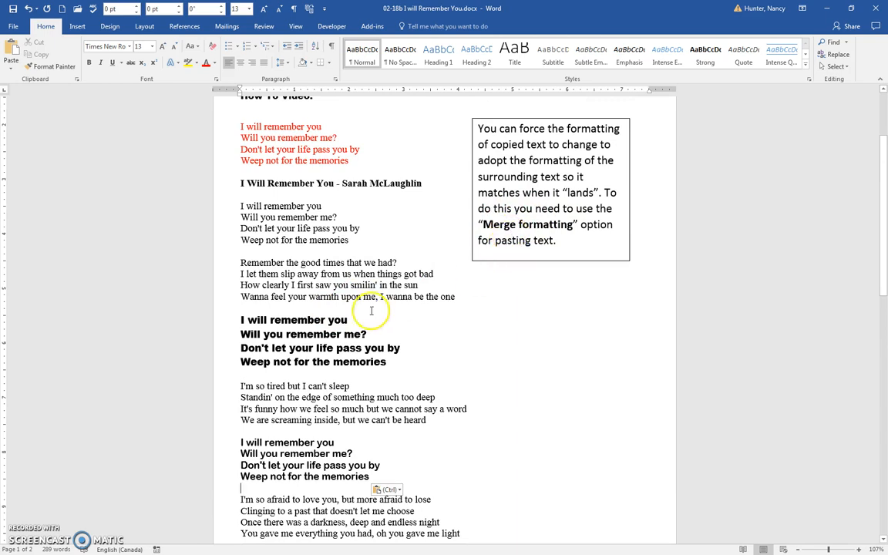